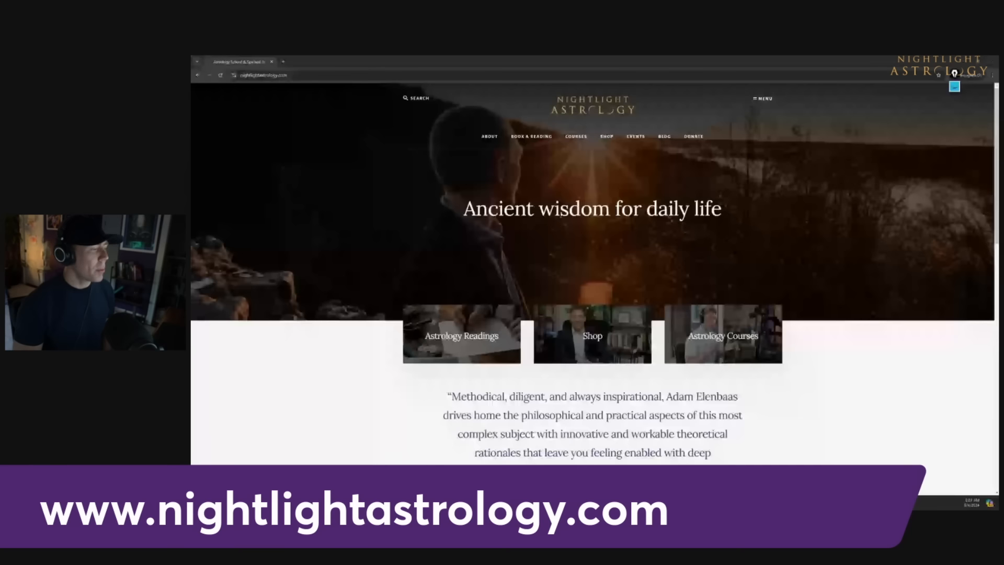
Step: Show the Courses dropdown listing first-, second- and third-year courses and master classes
left_click(575, 136)
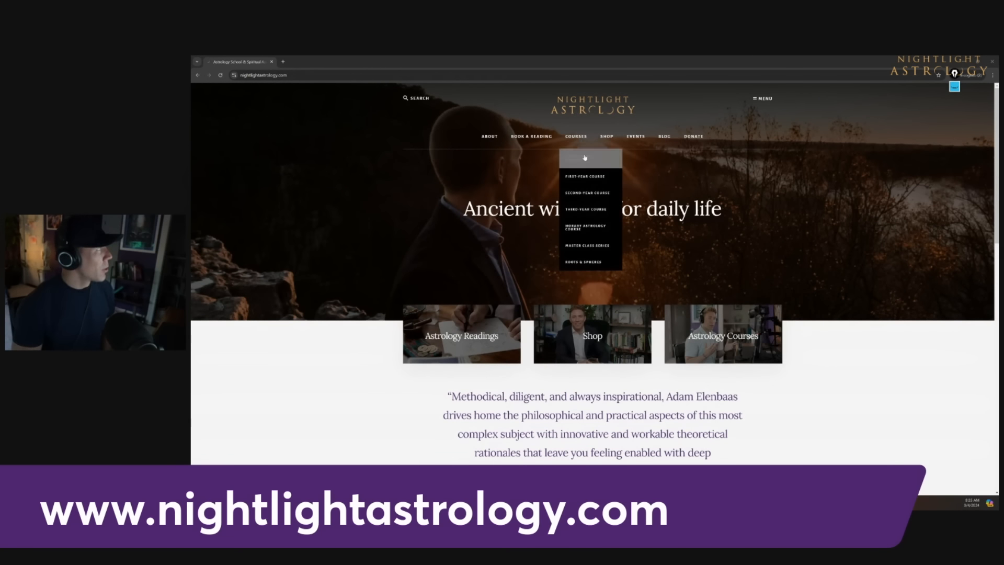
Step: Go to the First-Year Course page and read down to the 'This course includes' section
left_click(584, 175)
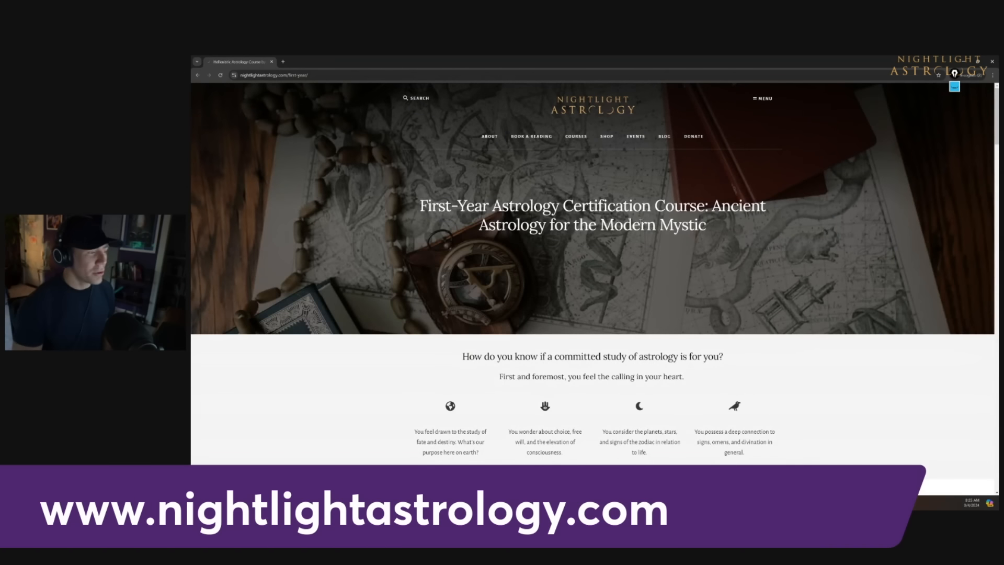
mouse_move(671, 243)
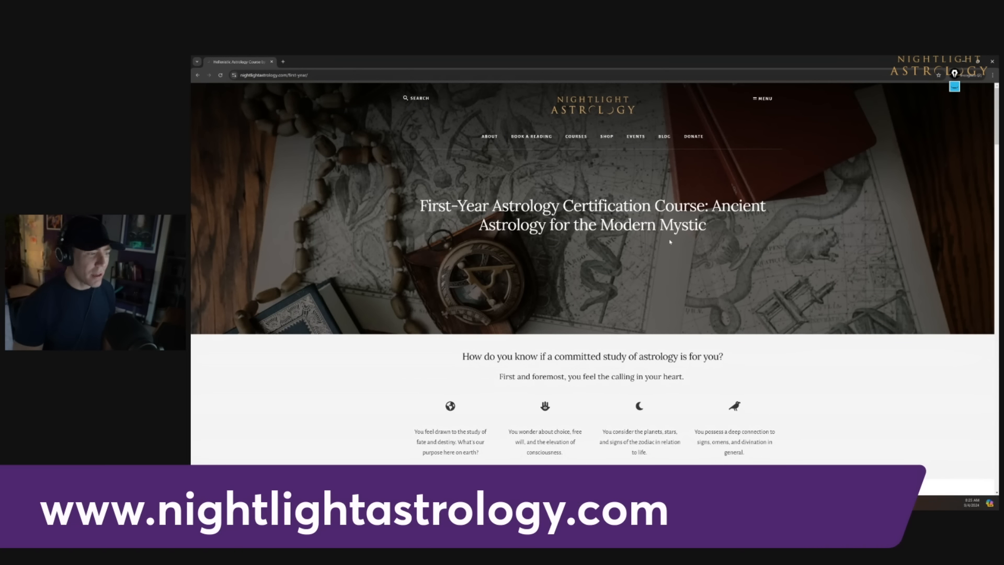
scroll("down", 3)
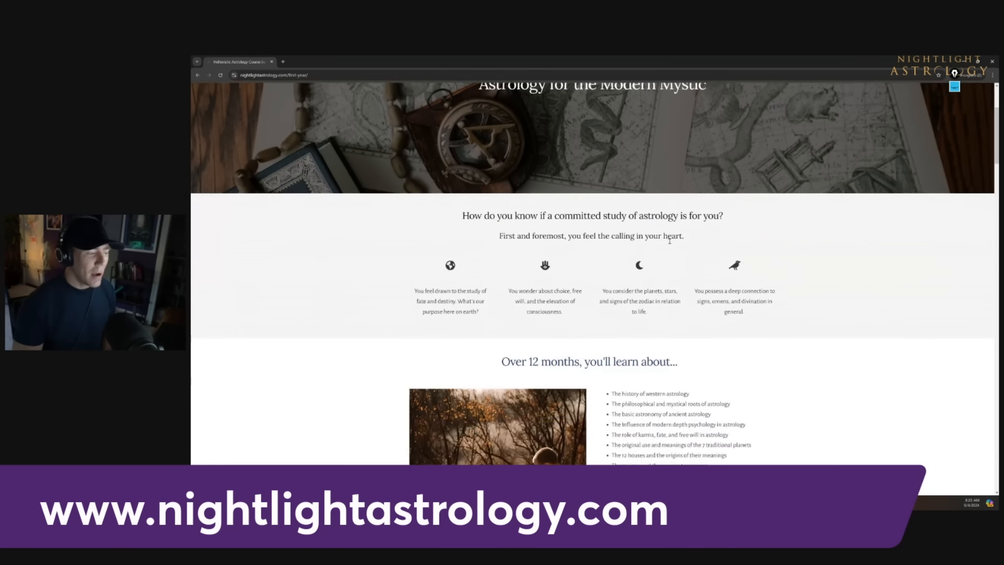
scroll("down", 3)
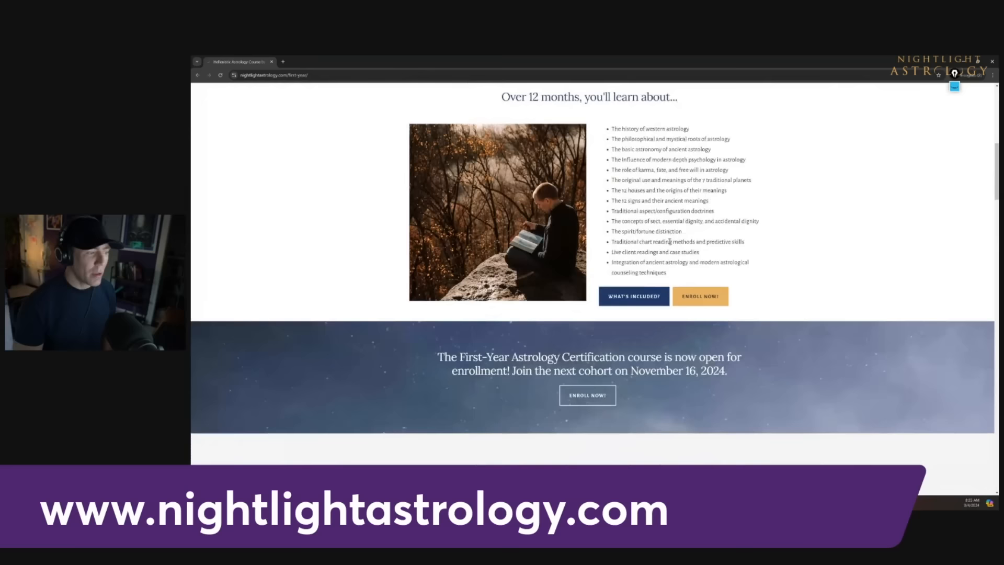
scroll("down", 3)
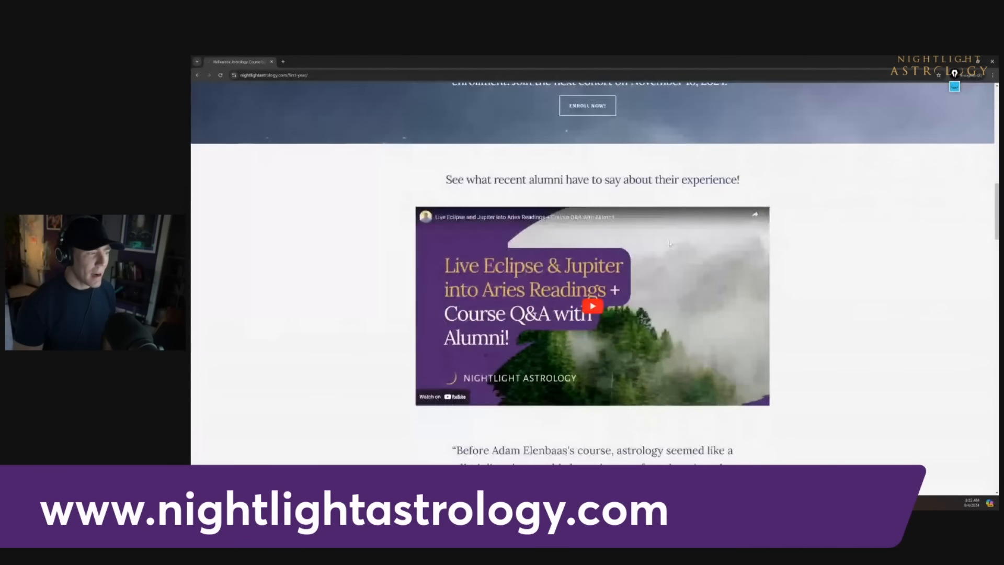
scroll("down", 3)
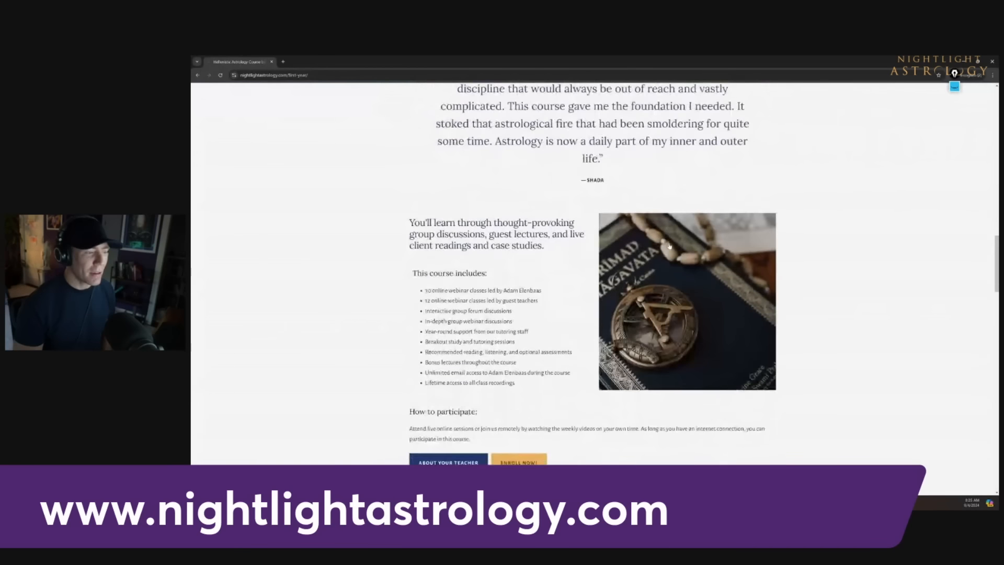
scroll("down", 3)
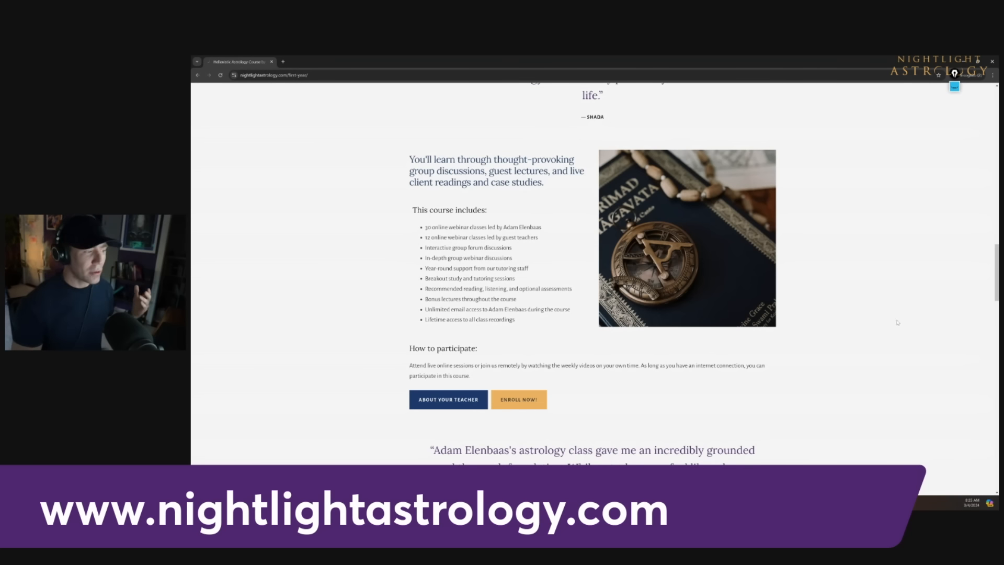
scroll("down", 3)
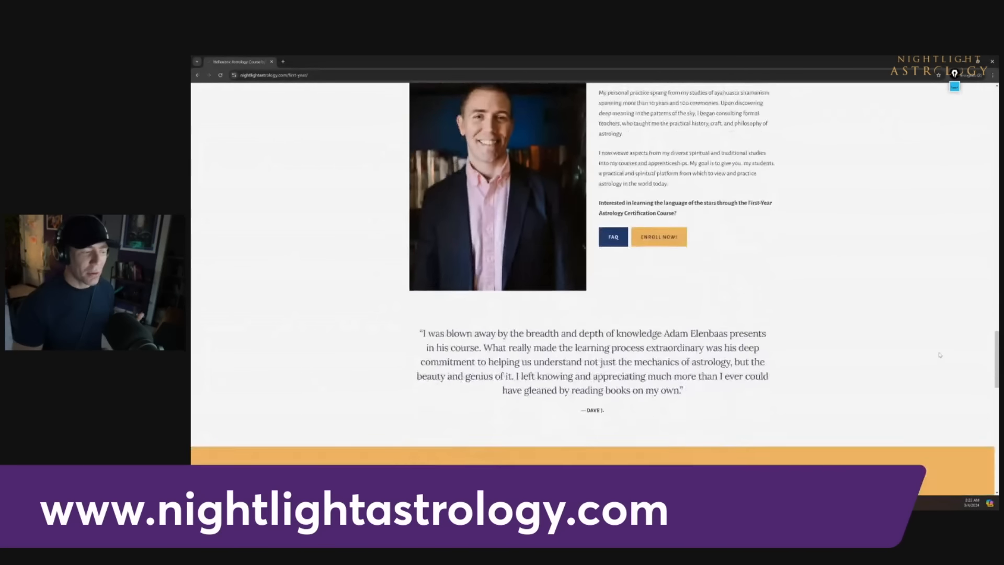
scroll("down", 3)
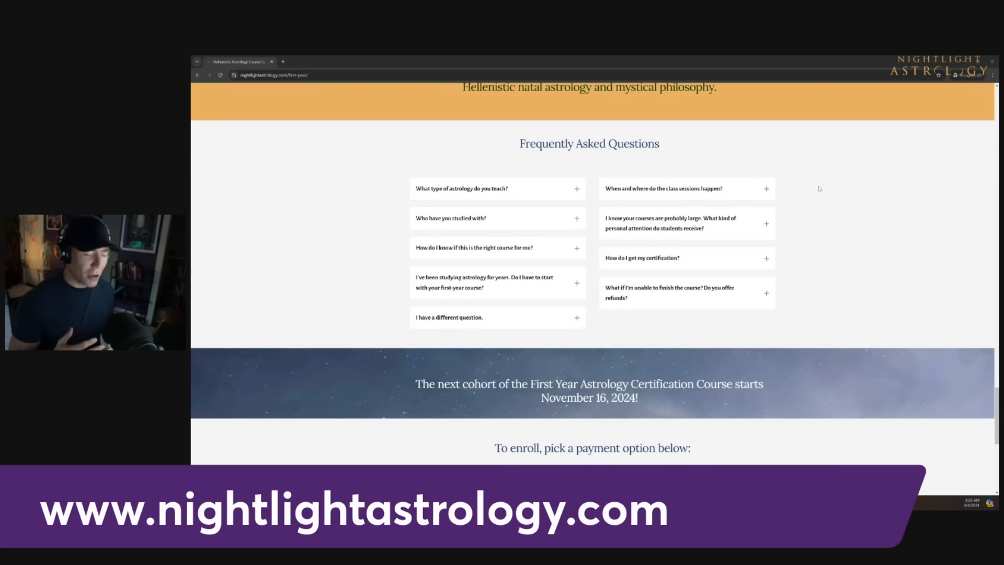
mouse_move(810, 186)
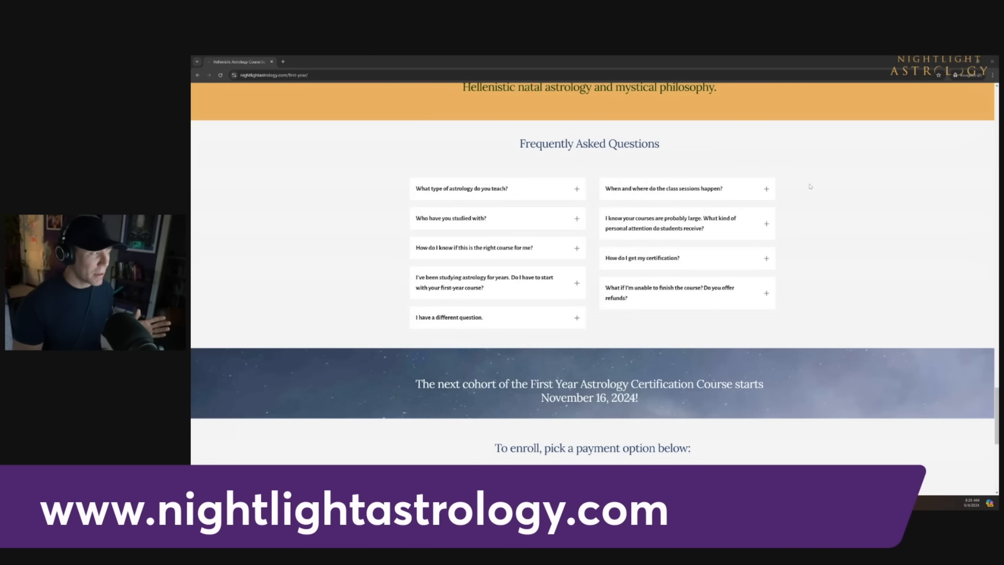
scroll("down", 3)
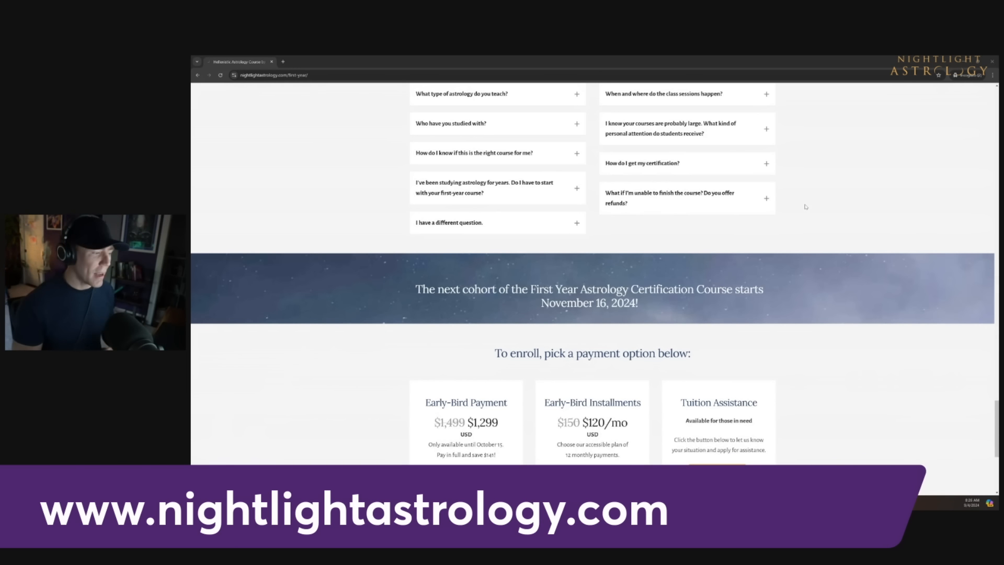
Step: Scroll past the FAQ to the 'To enroll, pick a payment option' plans and refund notes
scroll("down", 3)
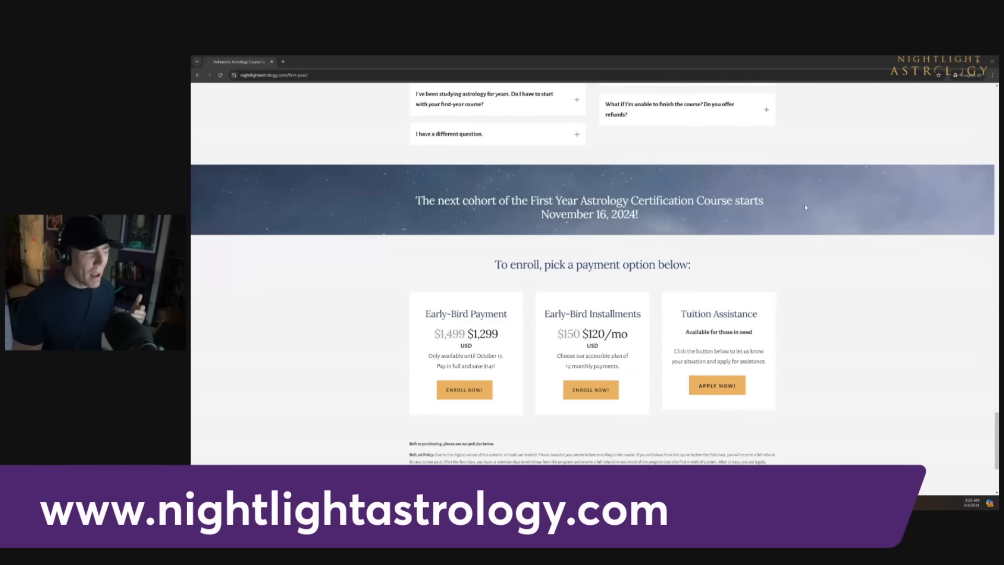
scroll("down", 3)
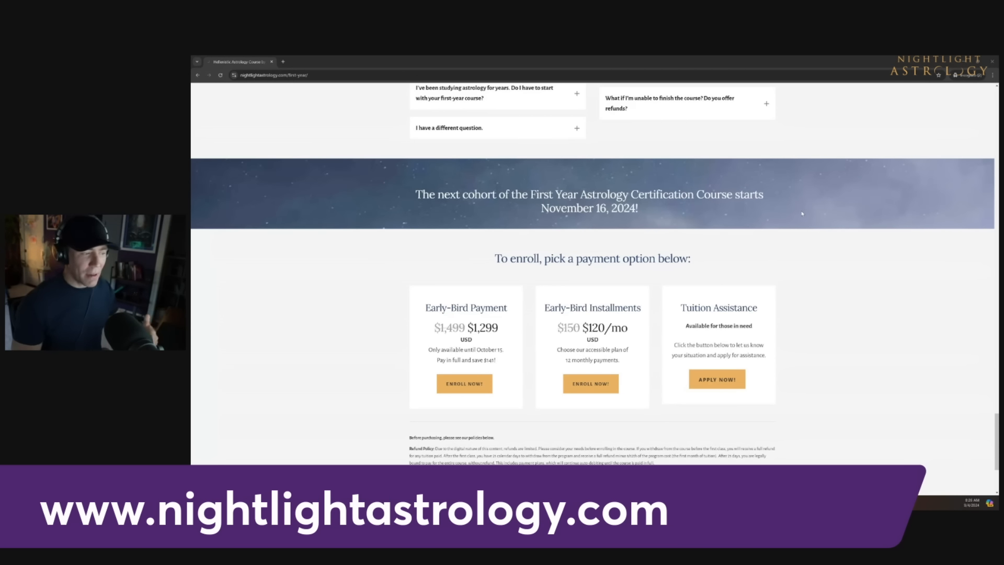
mouse_move(928, 277)
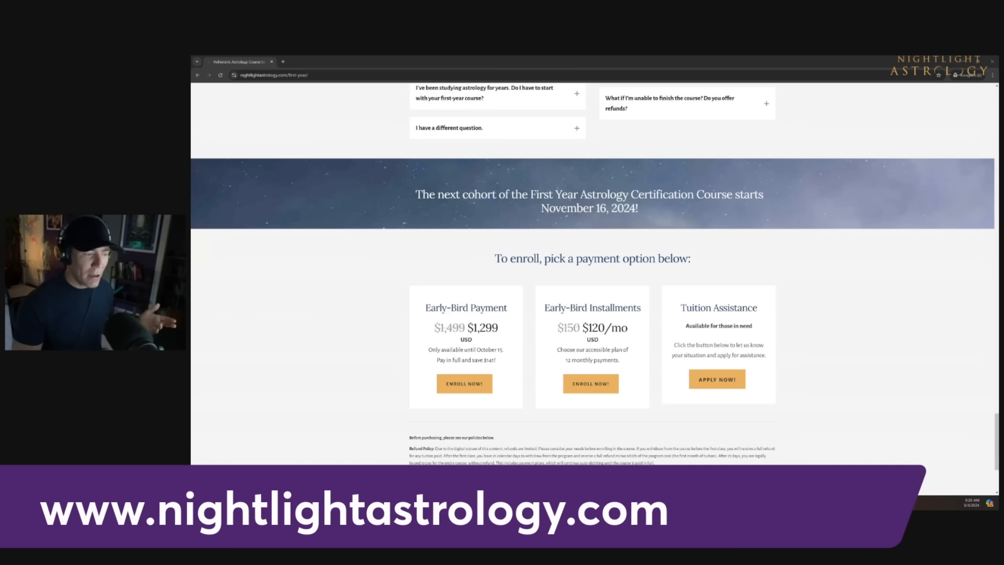
mouse_move(885, 254)
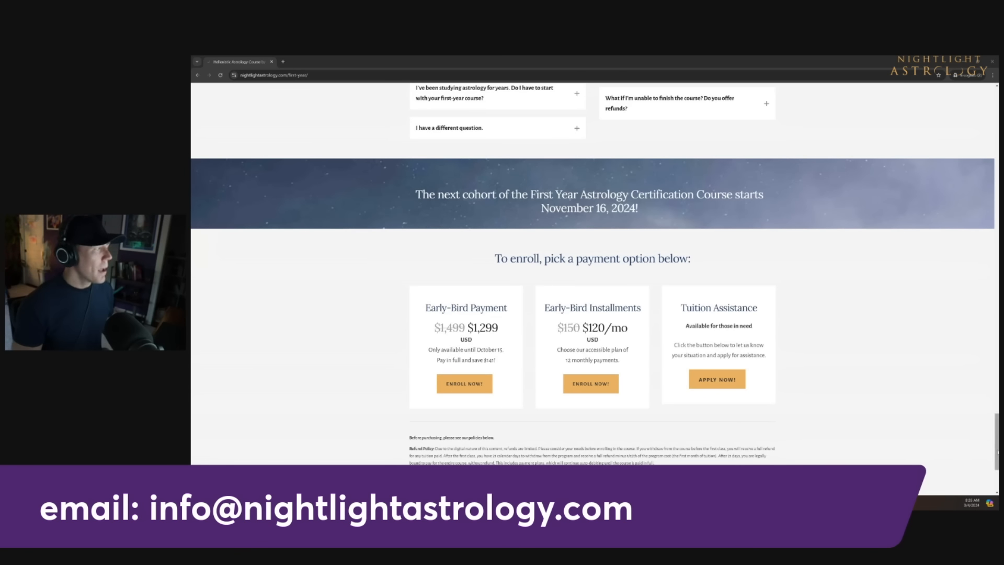
Step: Scroll through the Live Talks listings showing the upcoming talk posters
scroll("up", 3)
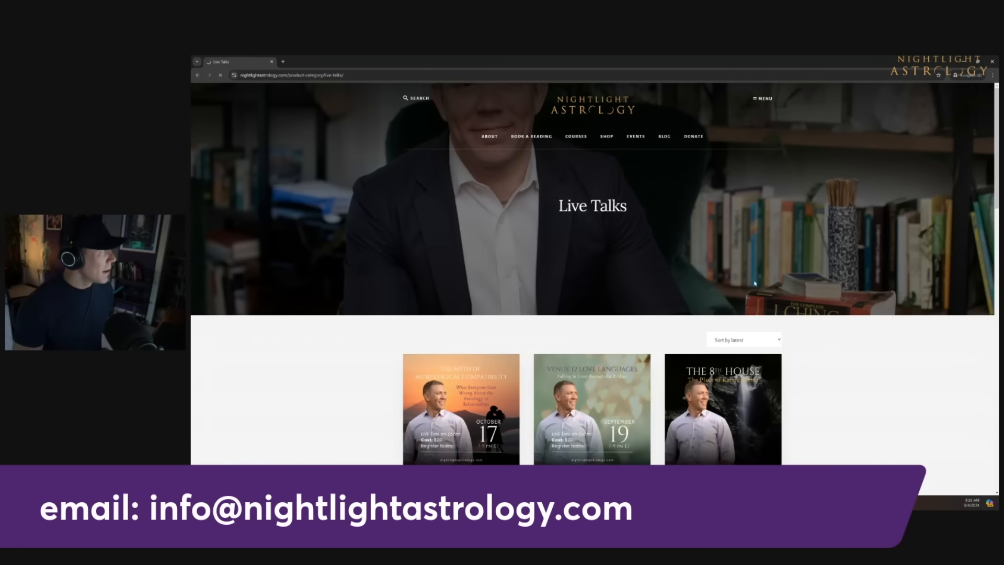
scroll("down", 3)
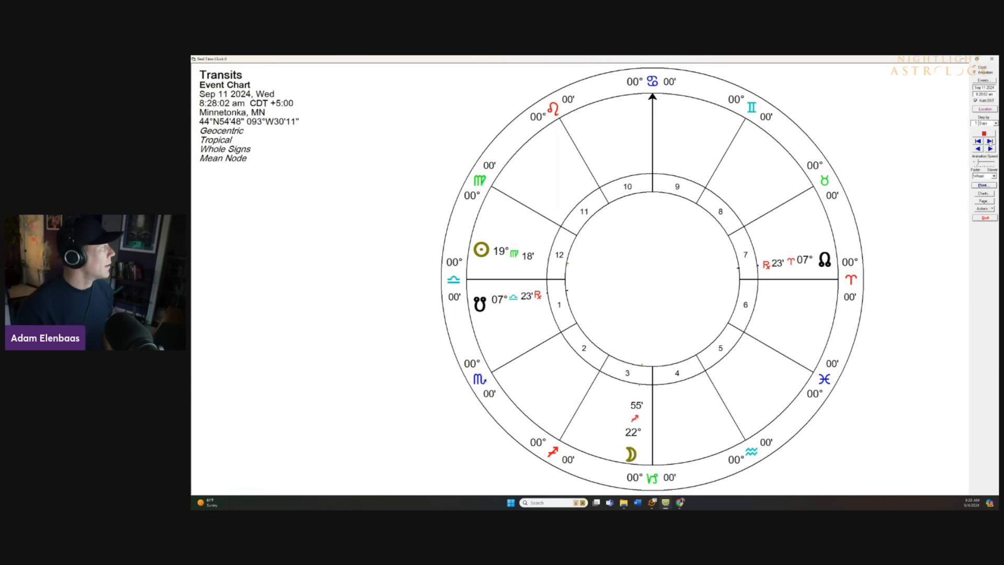
Step: Step the transits chart forward to September 17, 2024 at 9:28 pm
left_click(989, 150)
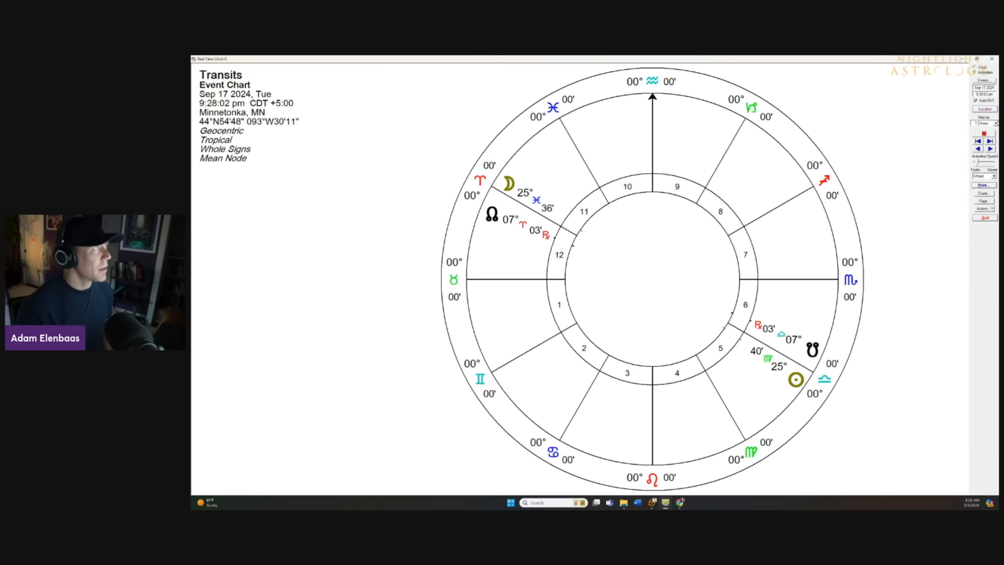
Step: Change the step interval and advance the transits chart through October 2024 to February 11
left_click(996, 123)
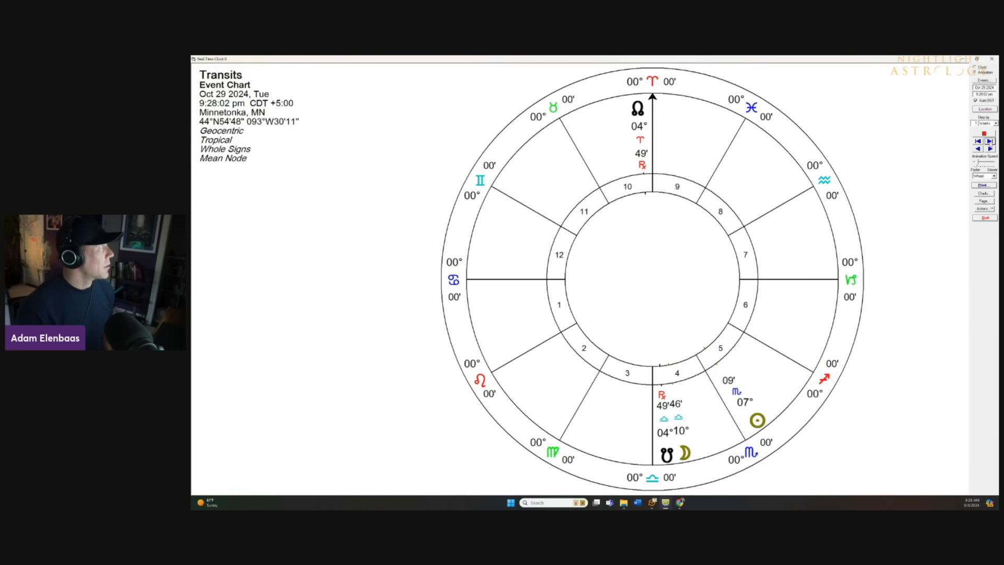
left_click(987, 157)
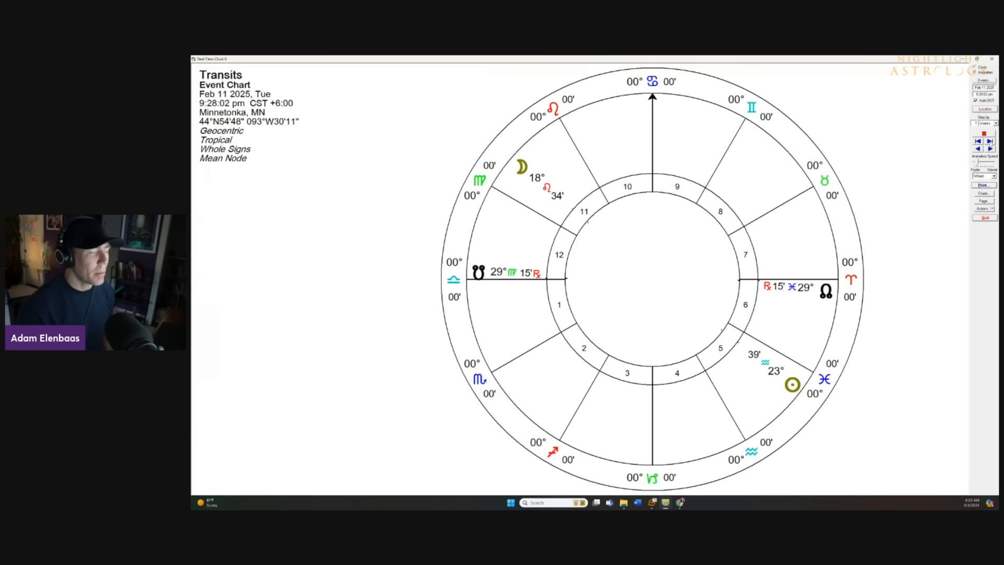
left_click(996, 124)
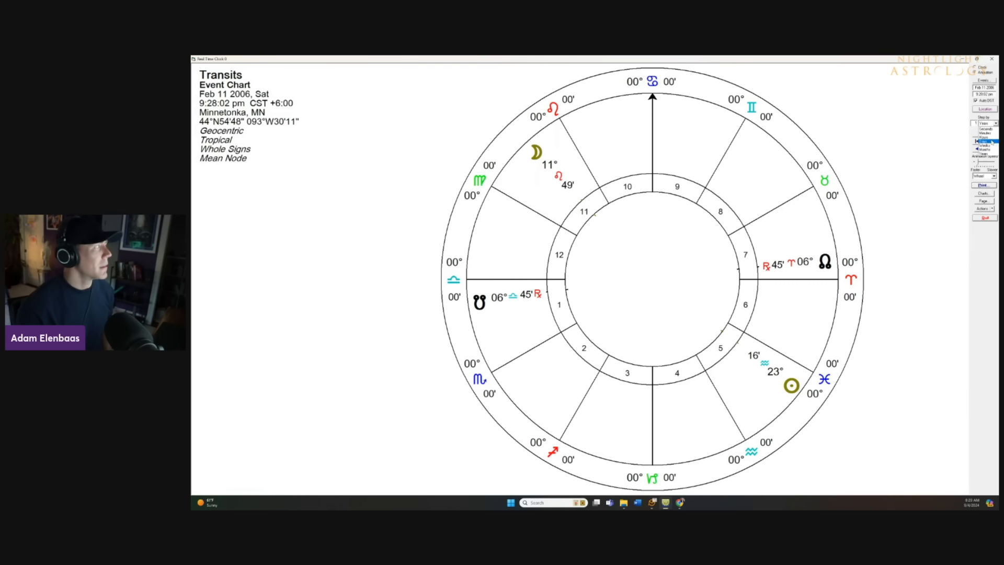
Step: Adjust the Step by interval and move the 2006 transits chart to March 14, 6:28 pm
left_click(983, 142)
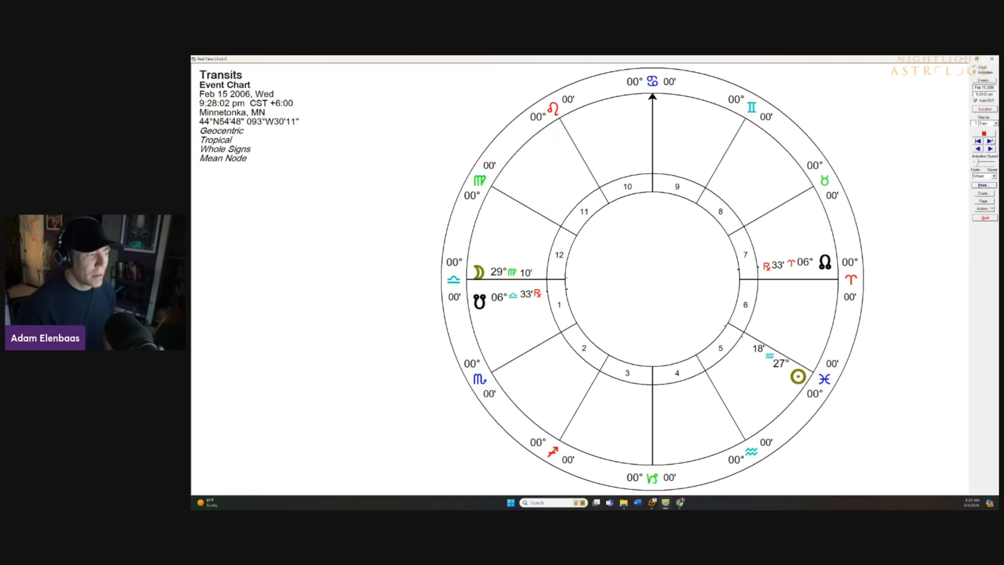
left_click(992, 151)
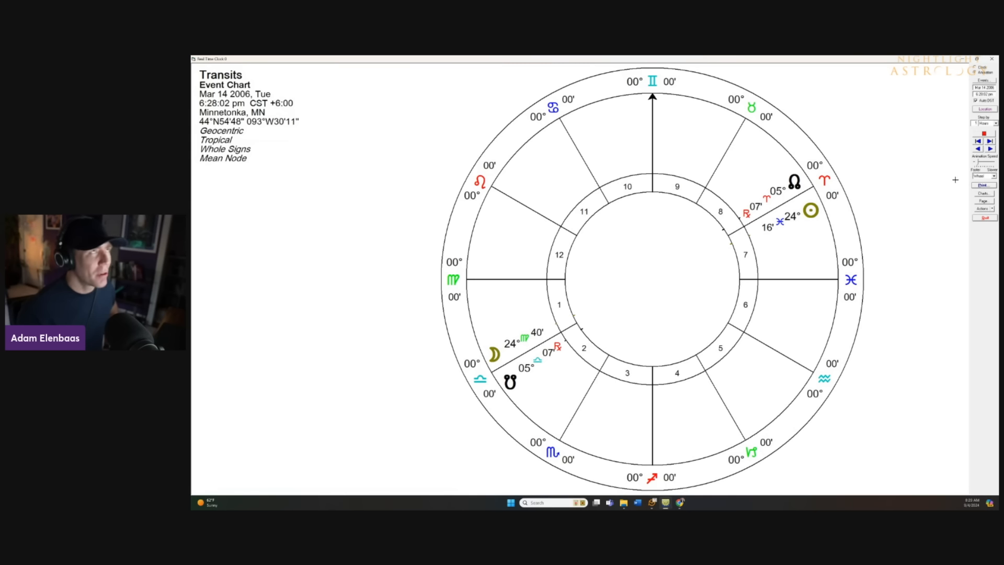
mouse_move(945, 189)
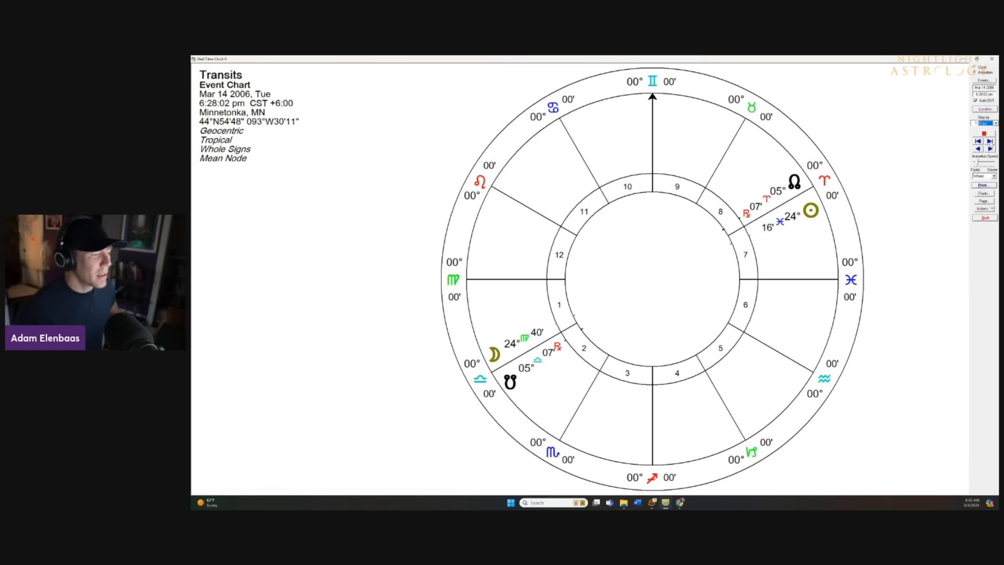
Step: Step the transits chart repeatedly forward through 2006 and 2007 to December 23, 2007
left_click(988, 149)
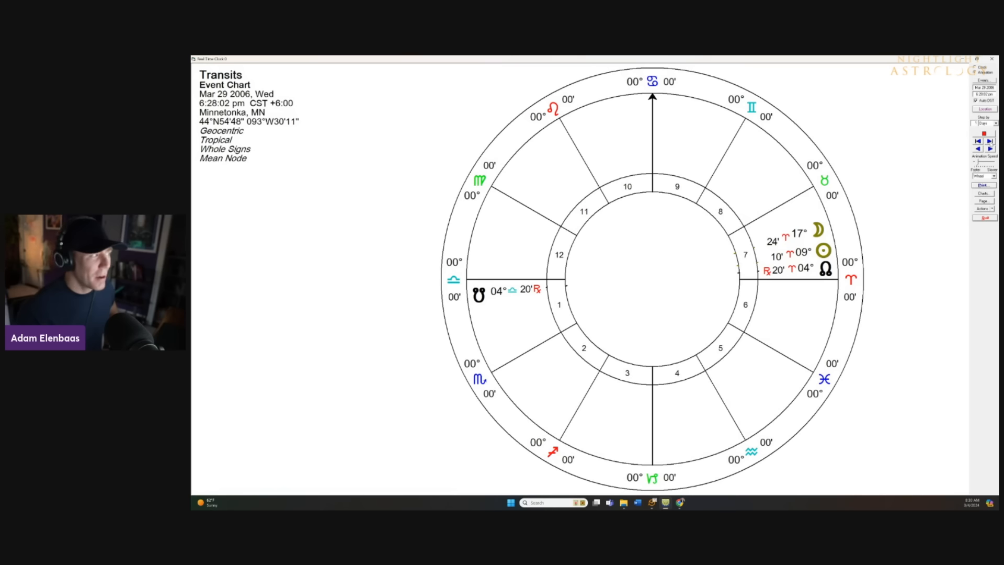
left_click(991, 142)
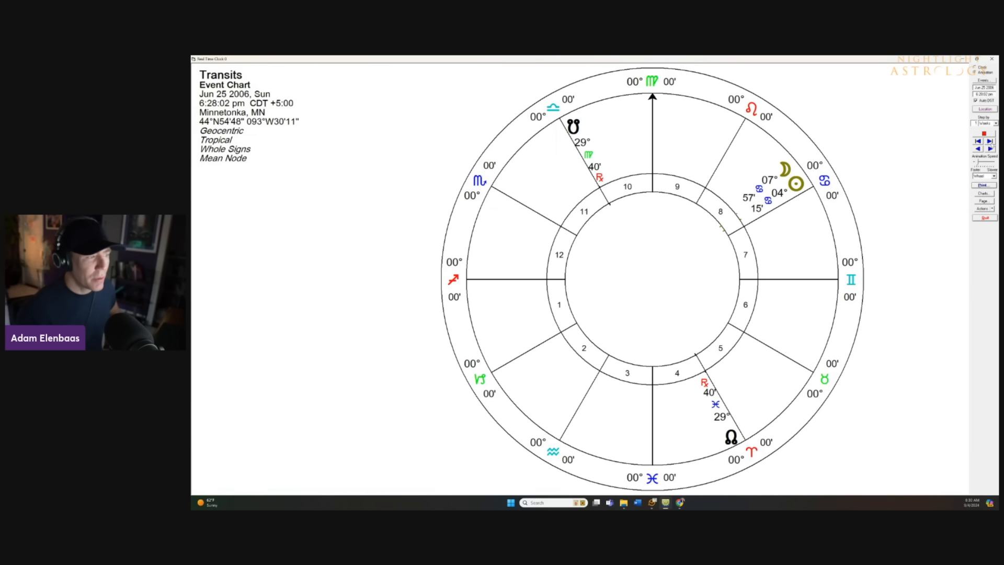
left_click(992, 151)
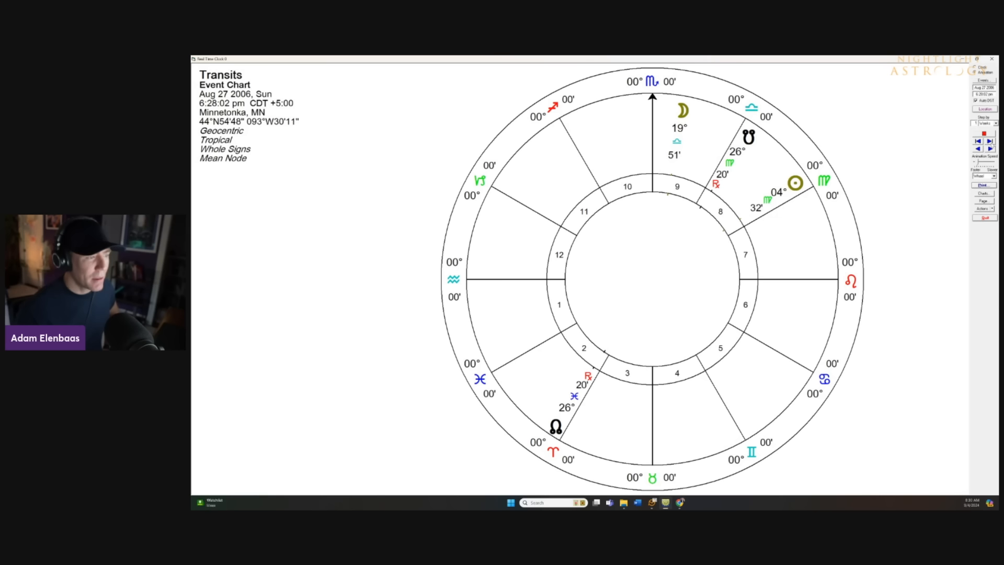
left_click(989, 151)
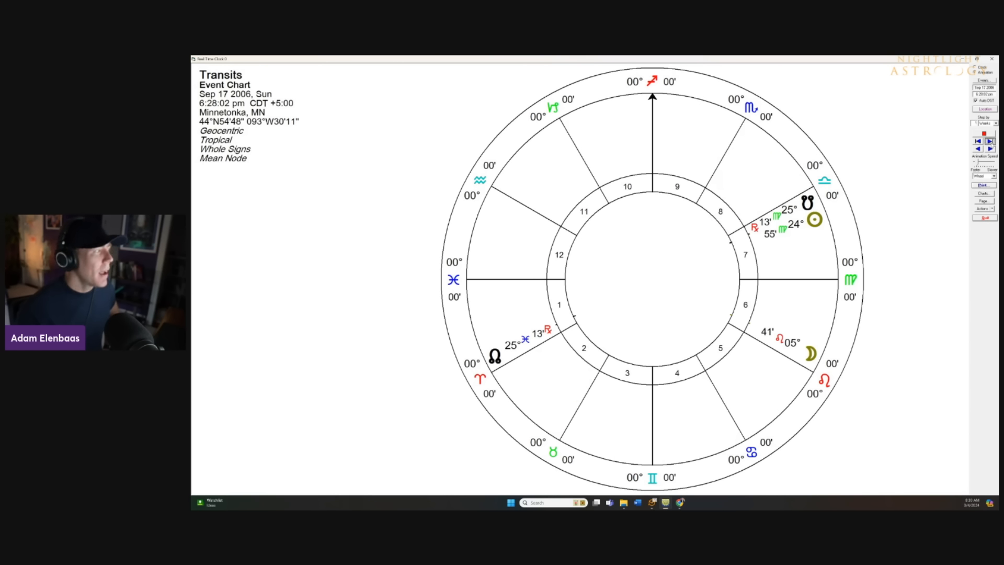
left_click(994, 150)
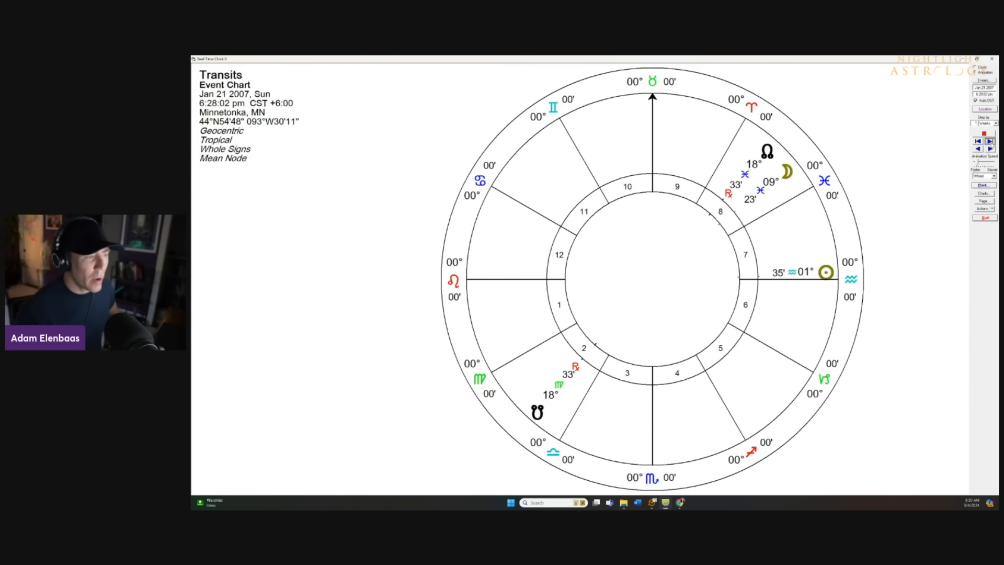
left_click(989, 150)
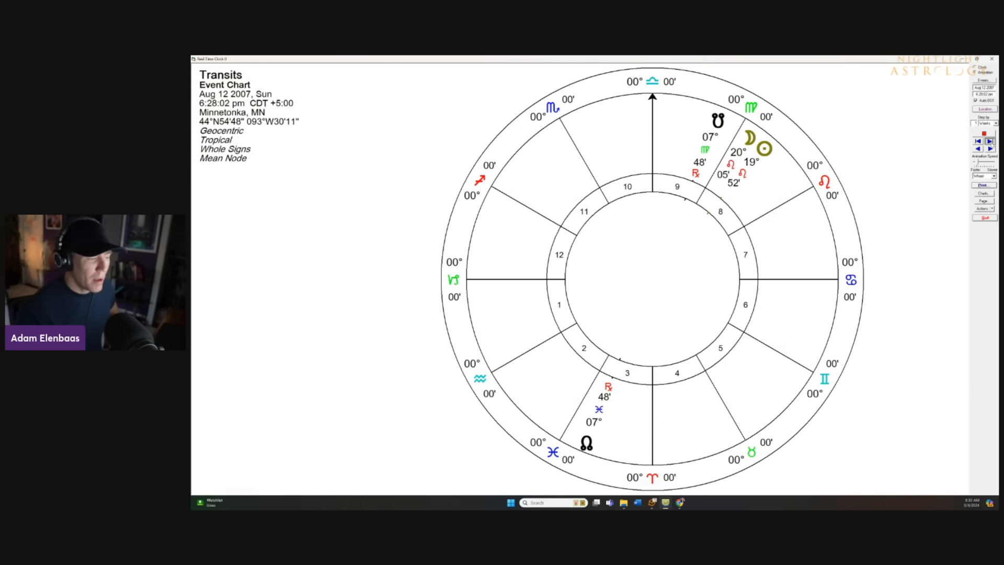
left_click(990, 142)
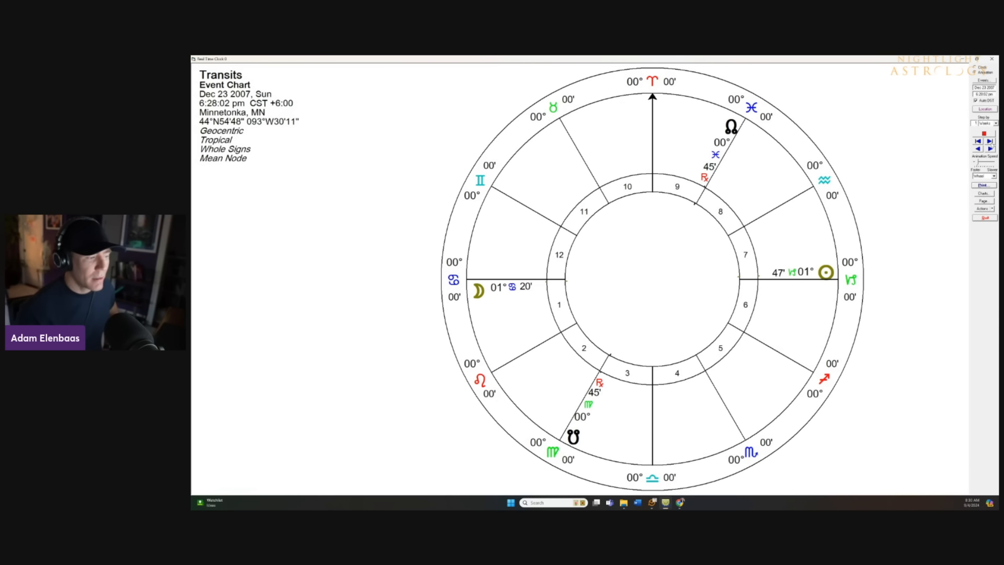
left_click(989, 151)
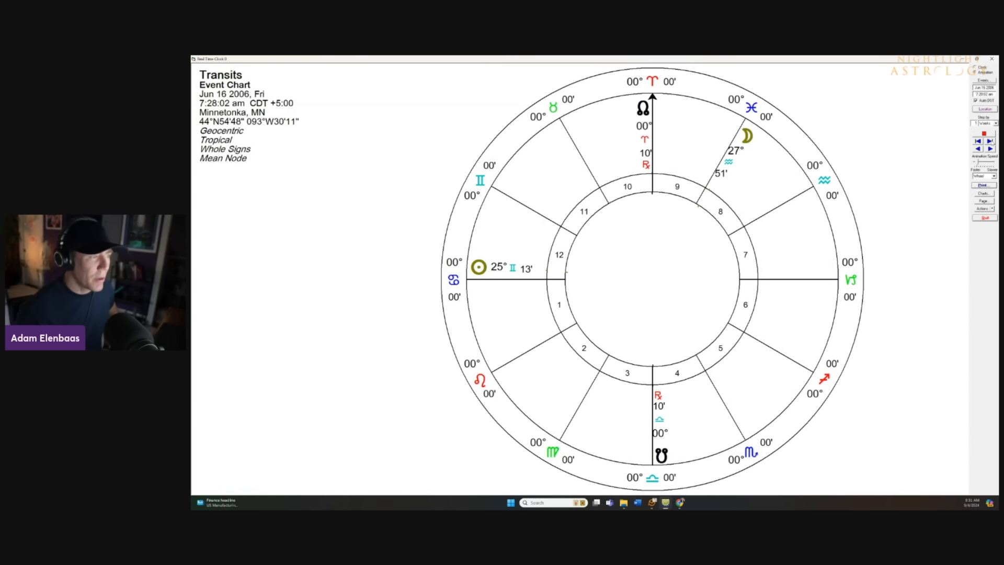
Step: Advance the transits chart to August 11, 2006, 2:28 am, North Node at 27° Pisces
left_click(988, 149)
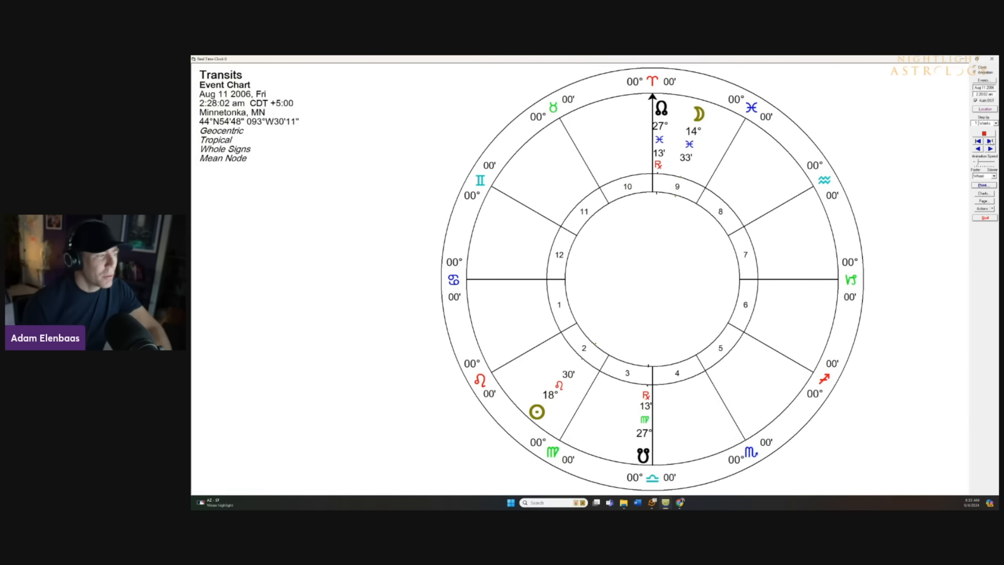
Step: Move the transits chart to June 30 (briefly 2008, then 2006) with North Node at 29° Aries
left_click(977, 141)
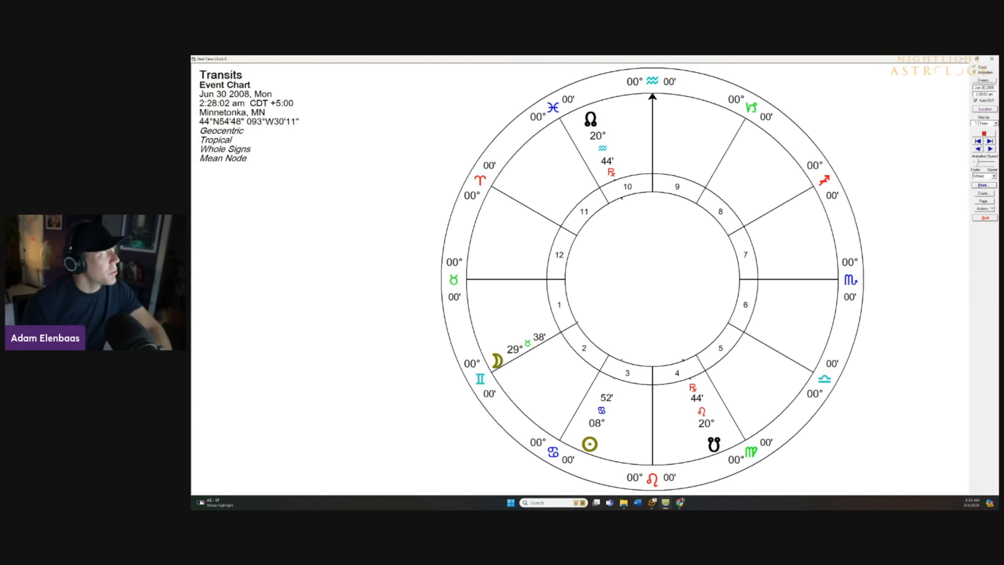
left_click(975, 148)
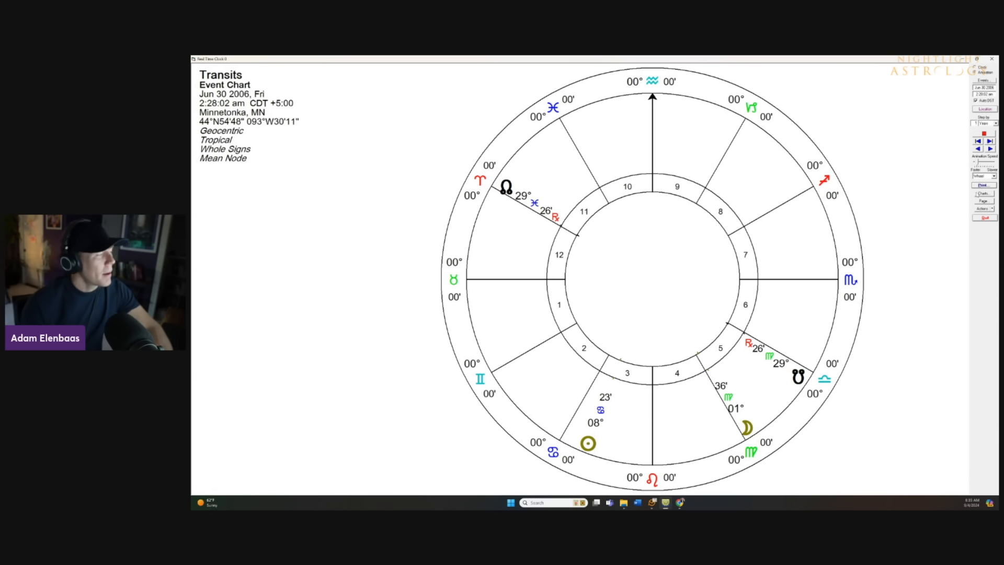
left_click(991, 151)
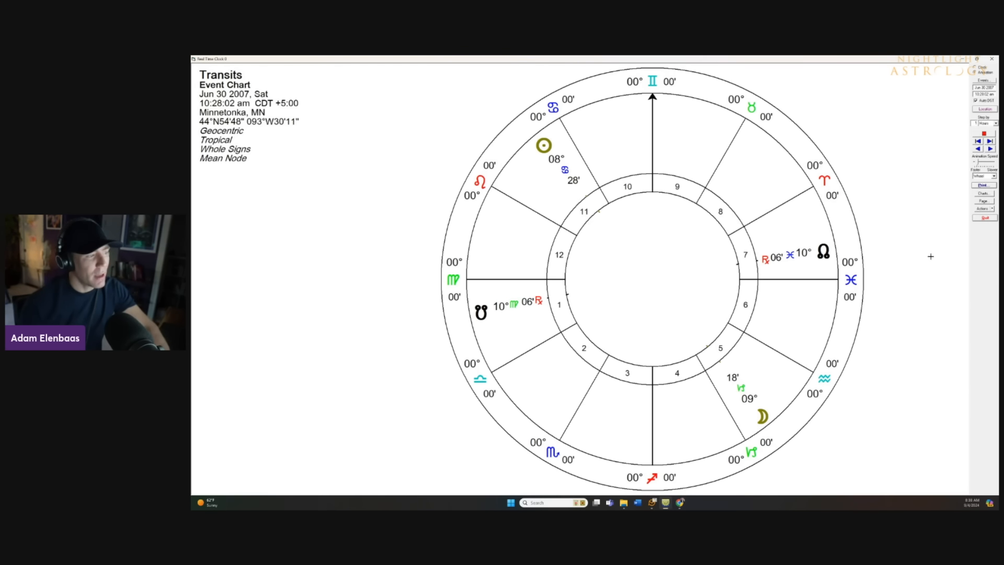
mouse_move(919, 135)
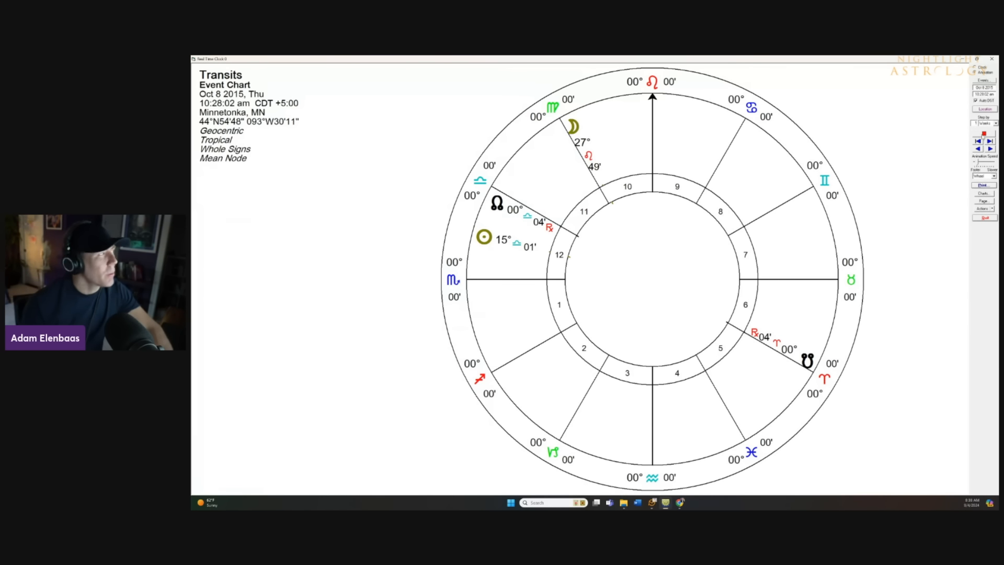
Step: Step the transits forward into 2016 and March 2017, then back to October 15, 2015
left_click(990, 151)
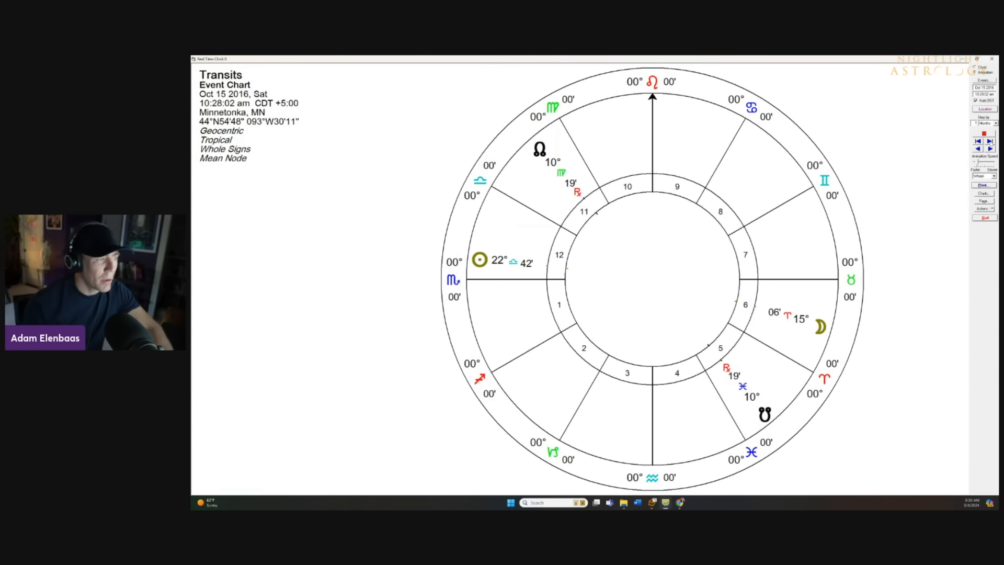
left_click(988, 157)
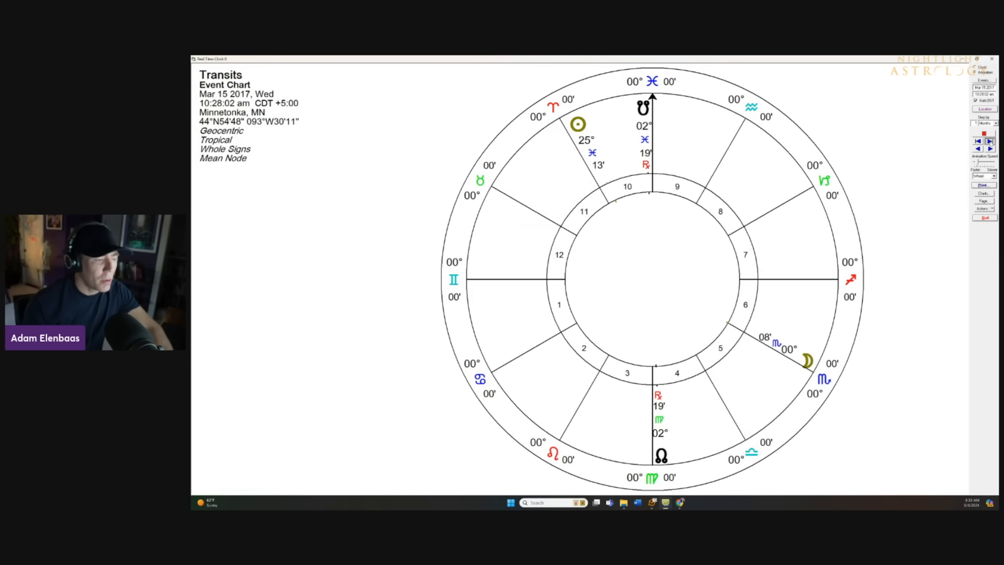
left_click(990, 142)
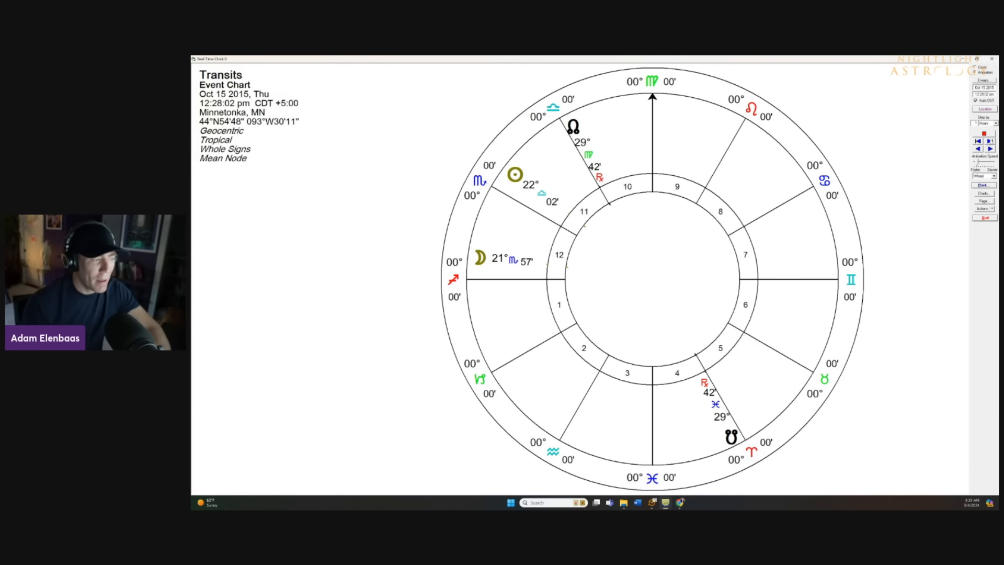
left_click(991, 150)
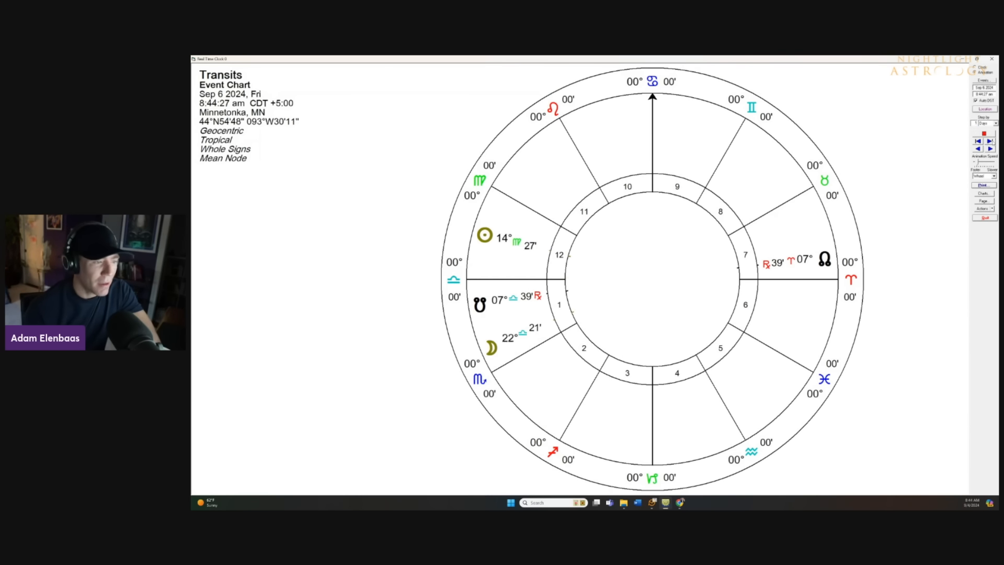
Step: Advance the transit date from September 6, 2024 through October 31 to January 9, 2025
left_click(990, 152)
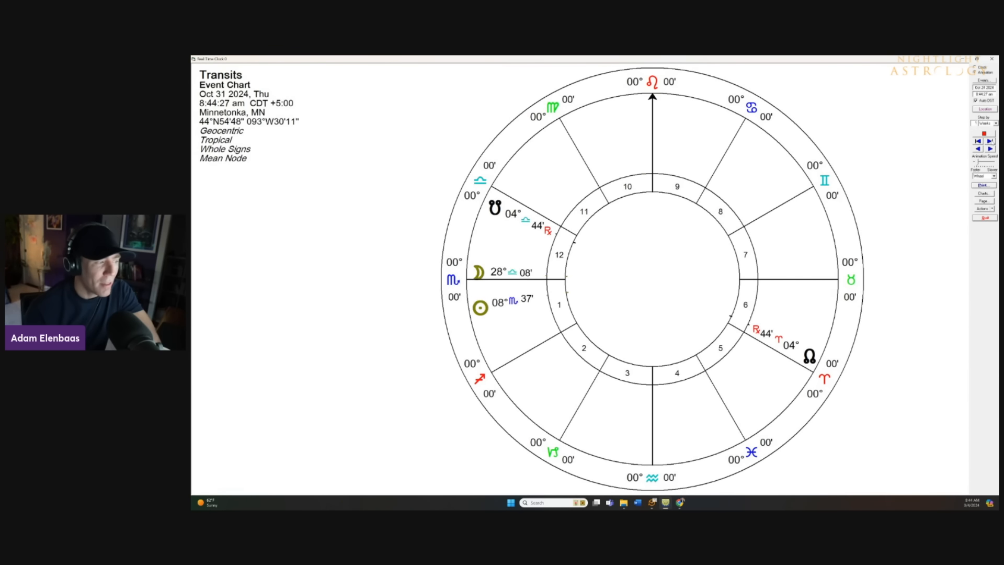
left_click(992, 142)
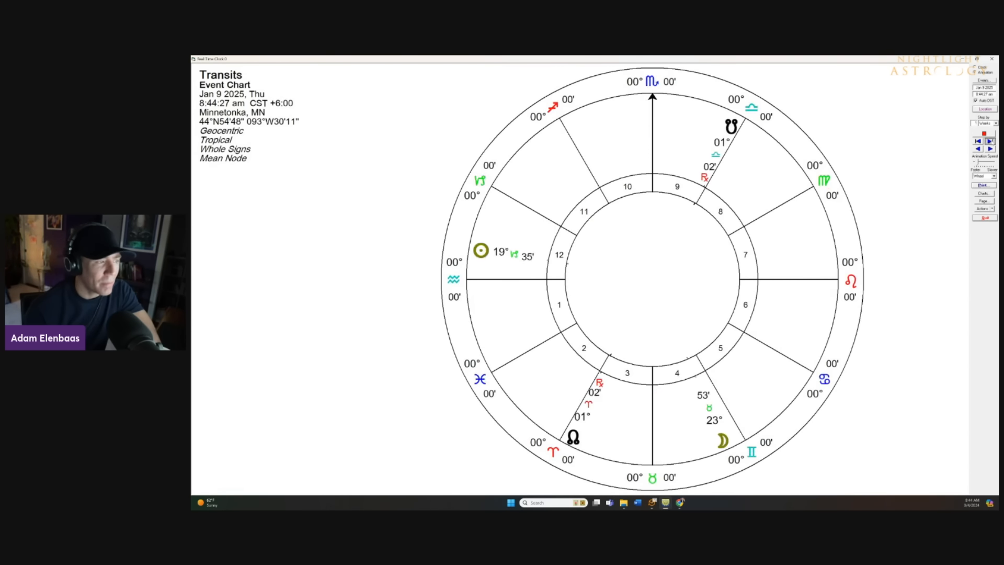